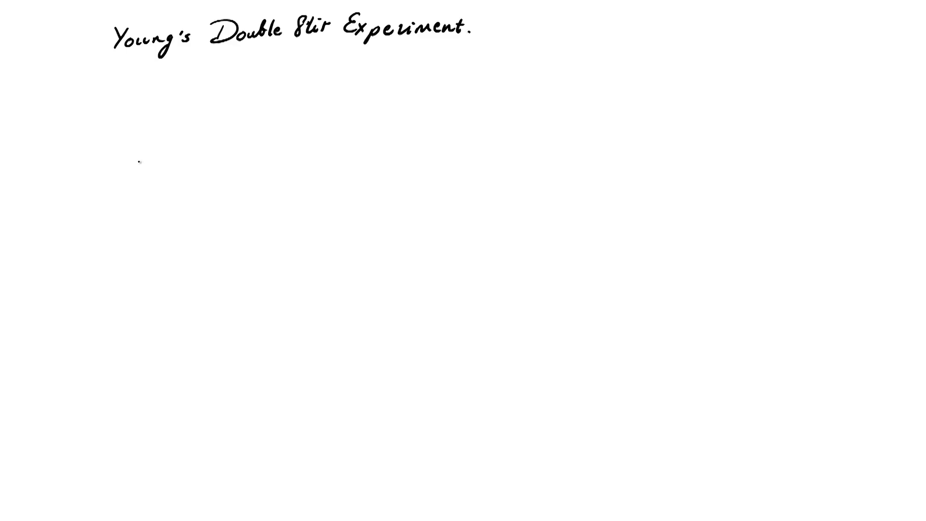
{"action": "type", "text": "Rain of"}
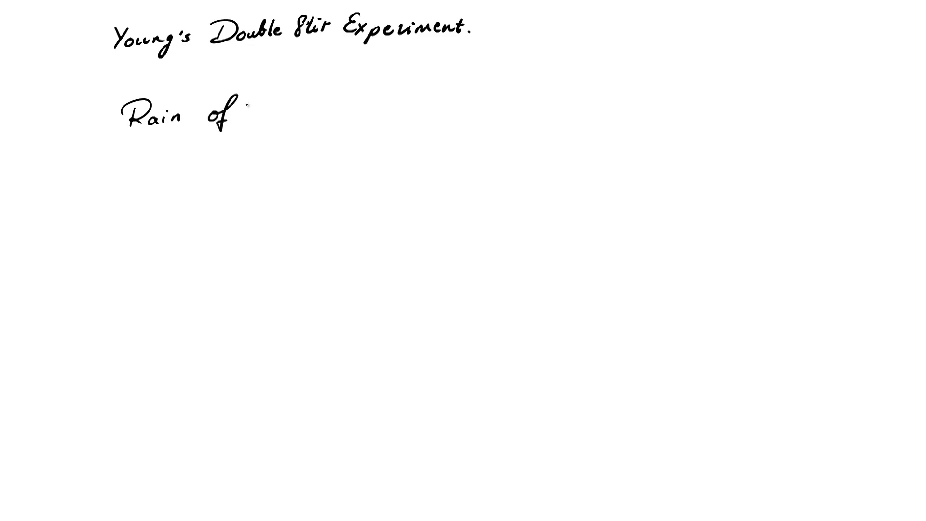
{"action": "type", "text": "p"}
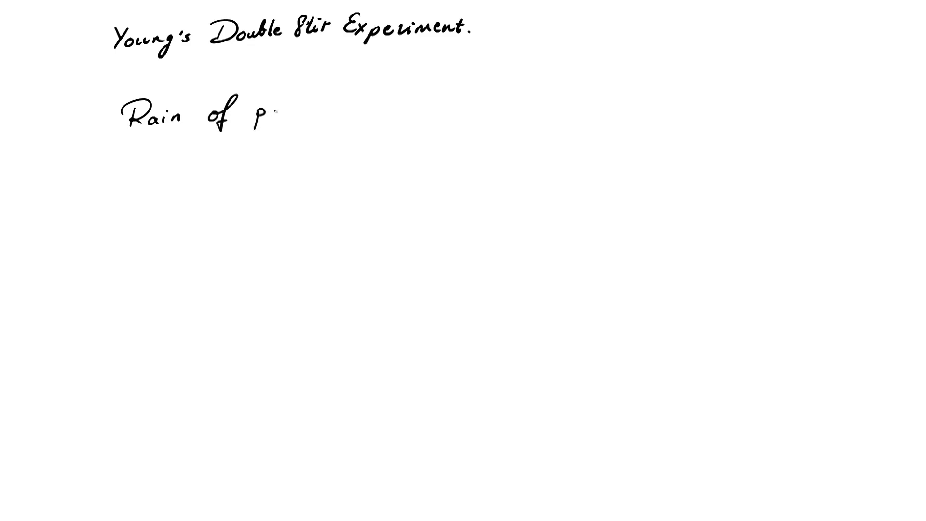
{"action": "type", "text": "arti"}
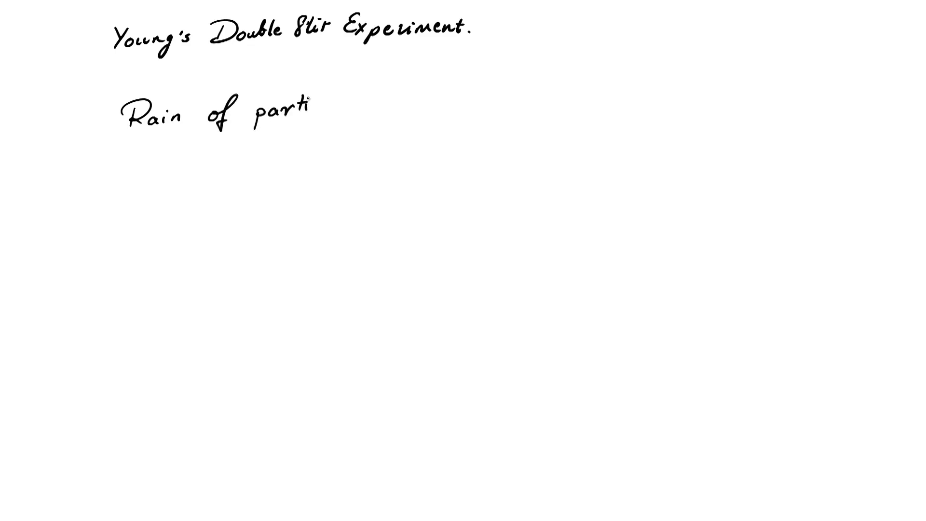
{"action": "type", "text": "cles"}
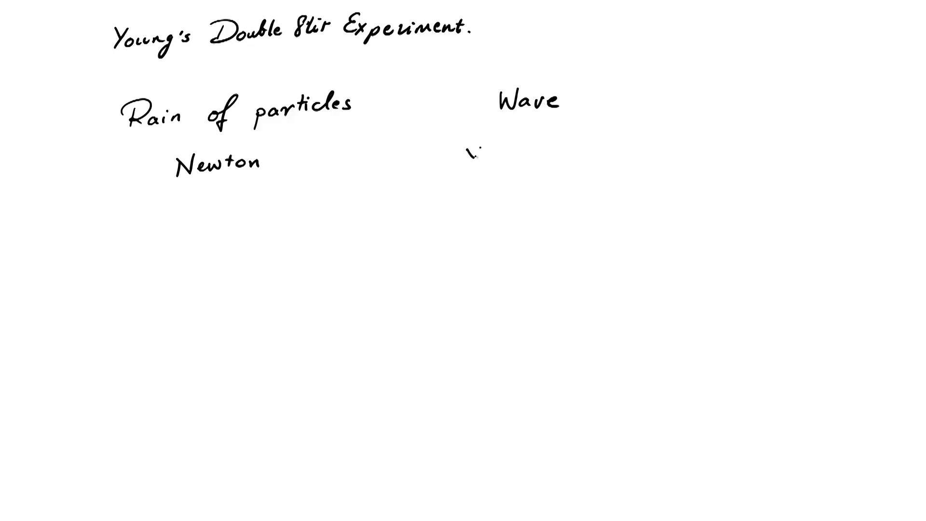
{"action": "type", "text": "Young"}
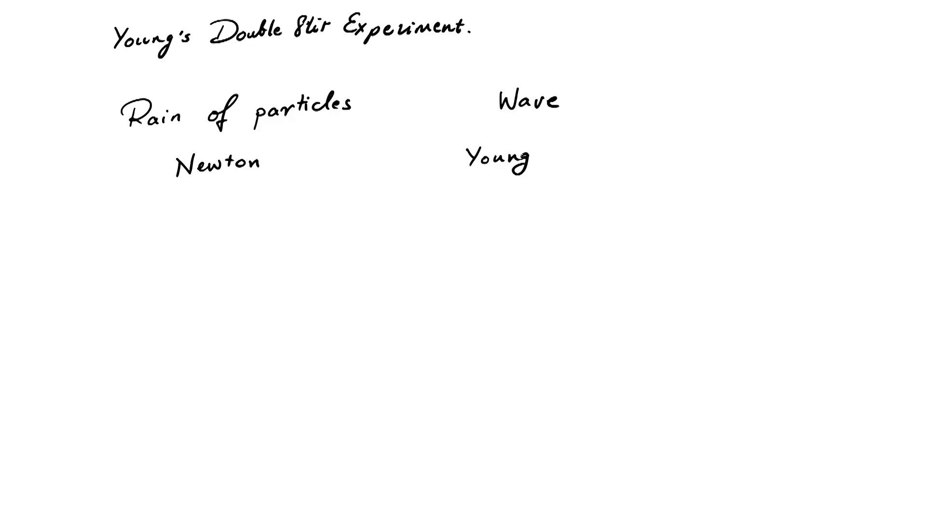
{"action": "type", "text": "Maxwell"}
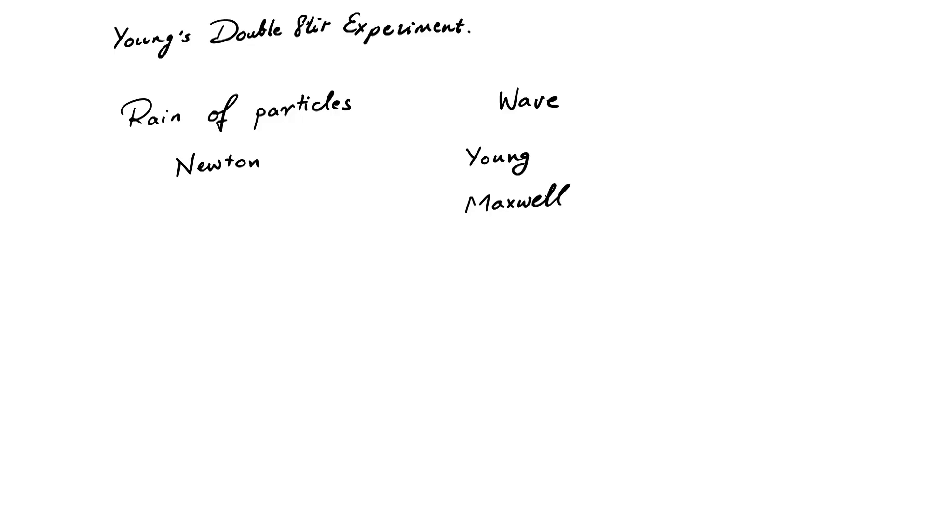
{"action": "type", "text": "em-wave"}
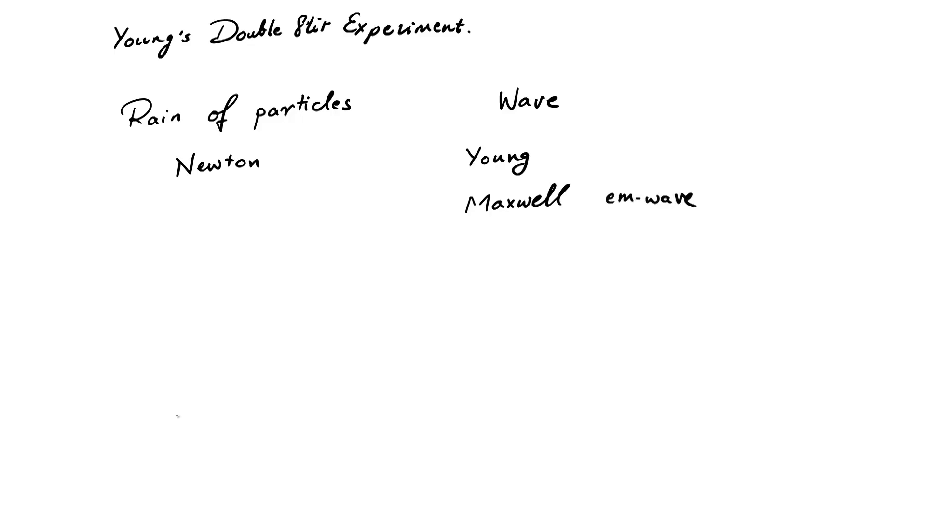
{"action": "mouse_move", "coordinate": [170, 414]}
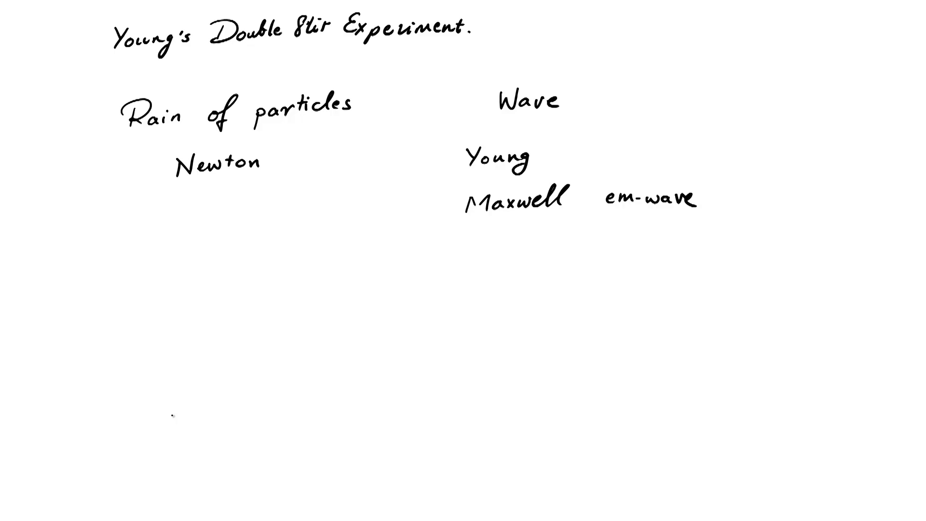
{"action": "type", "text": "Planck"}
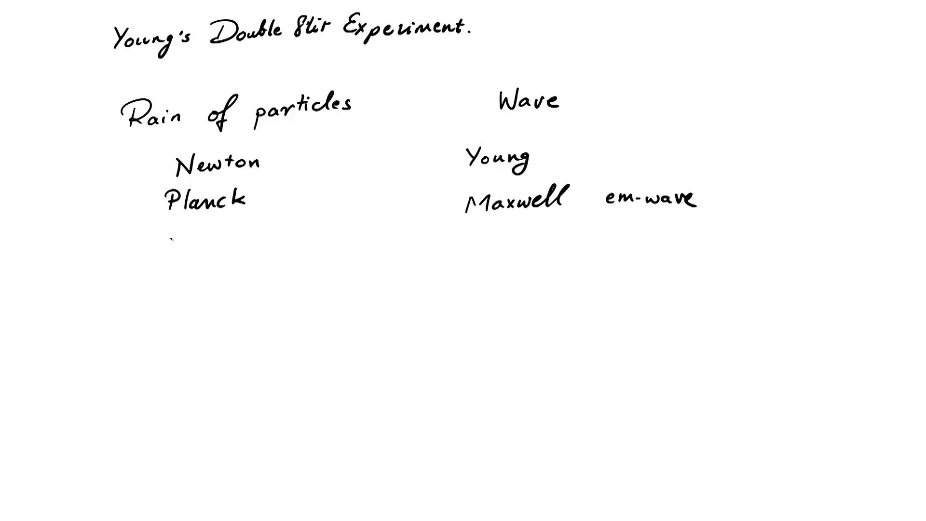
{"action": "type", "text": "Einstein"}
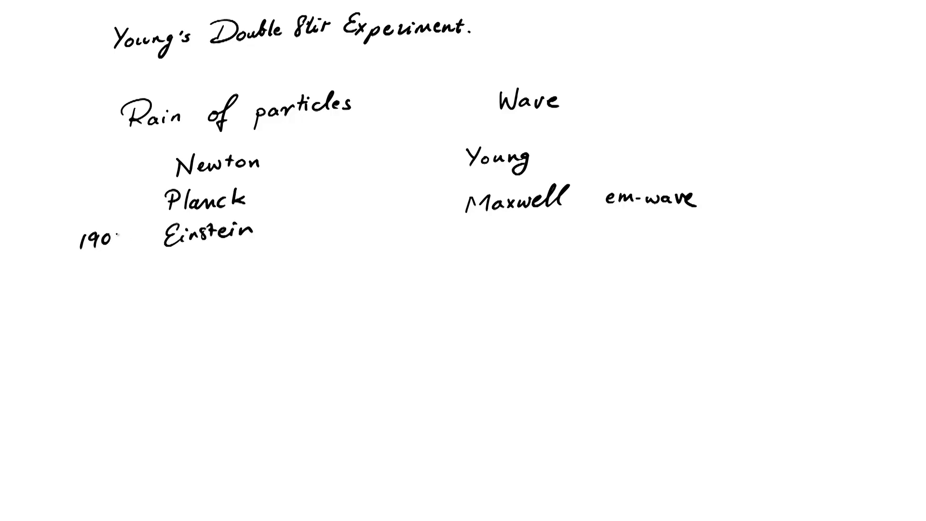
{"action": "type", "text": "05"}
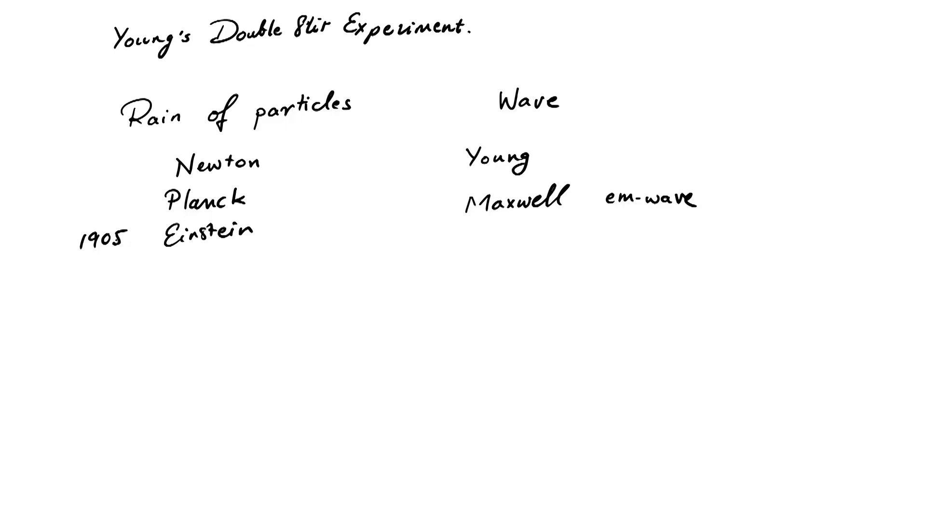
{"action": "type", "text": "T"}
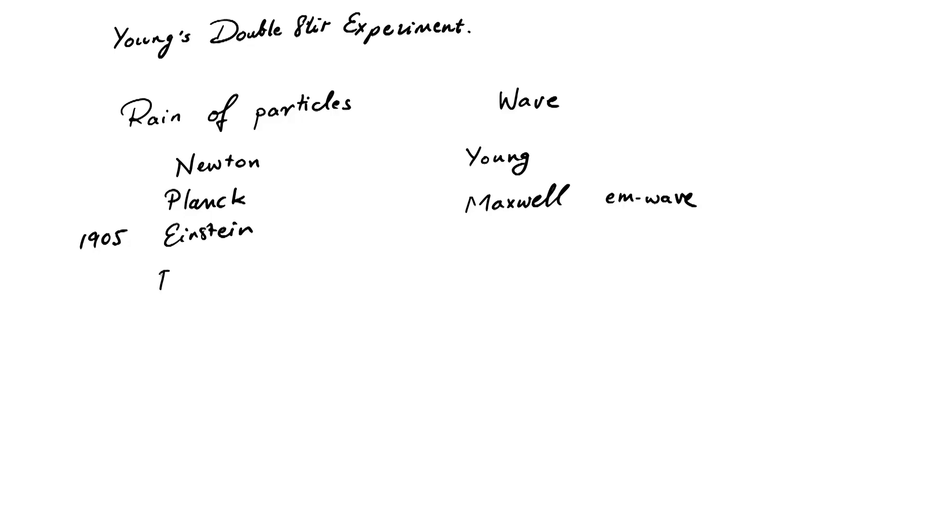
{"action": "type", "text": "photons"}
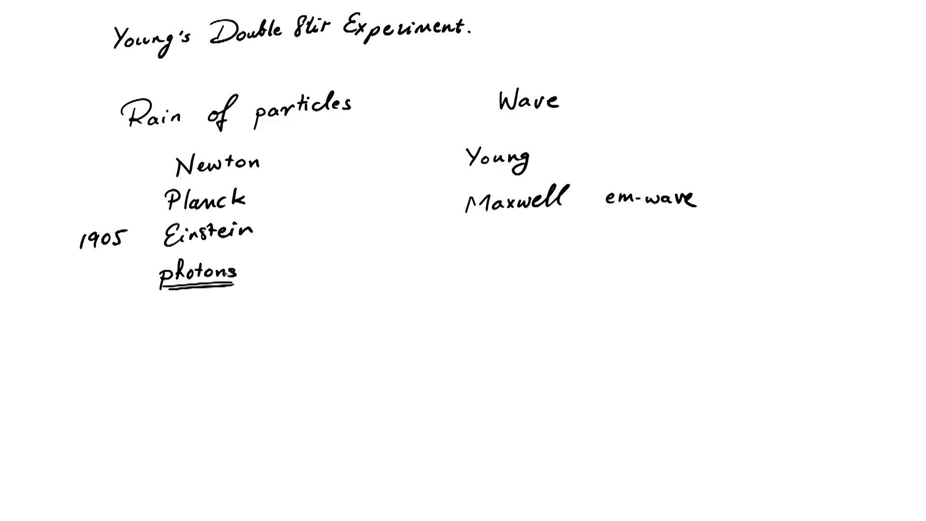
{"action": "type", "text": "/b"}
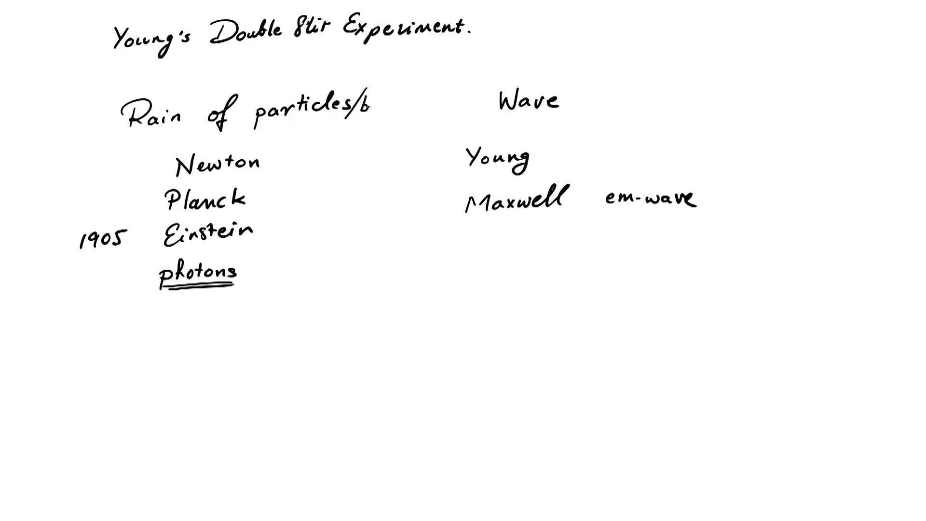
{"action": "type", "text": "ullets"}
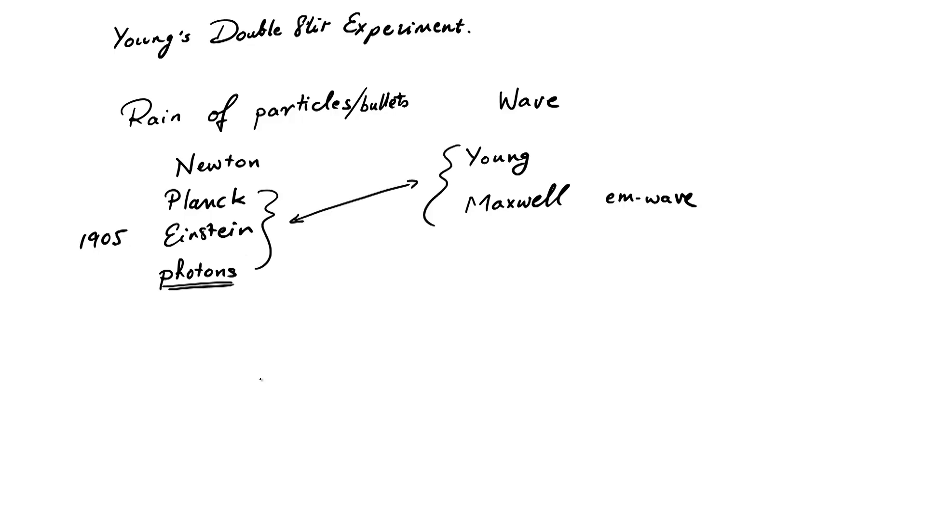
{"action": "type", "text": "??"}
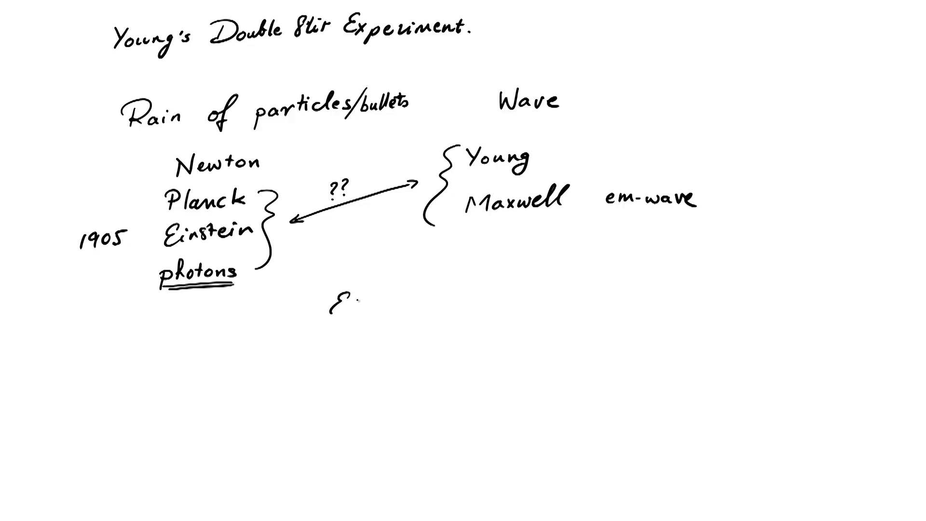
{"action": "type", "text": "Electrons"}
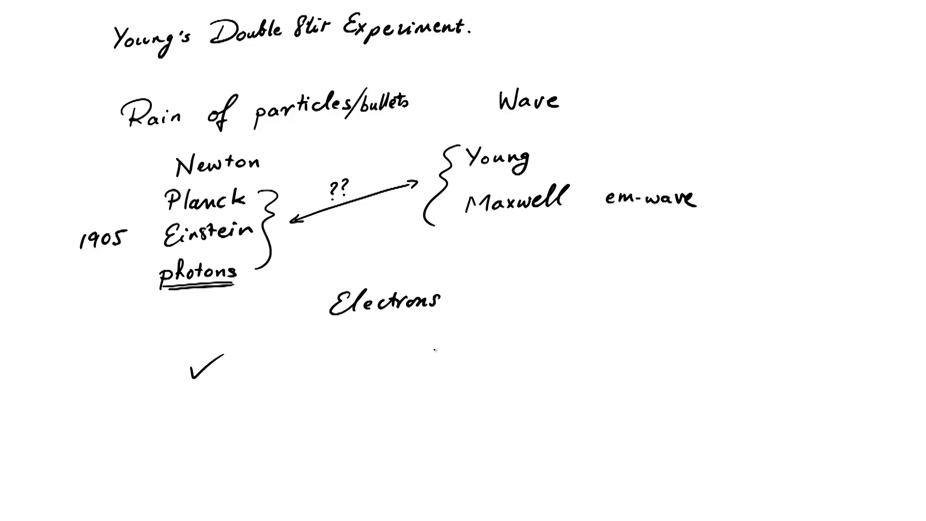
{"action": "type", "text": "Elect"}
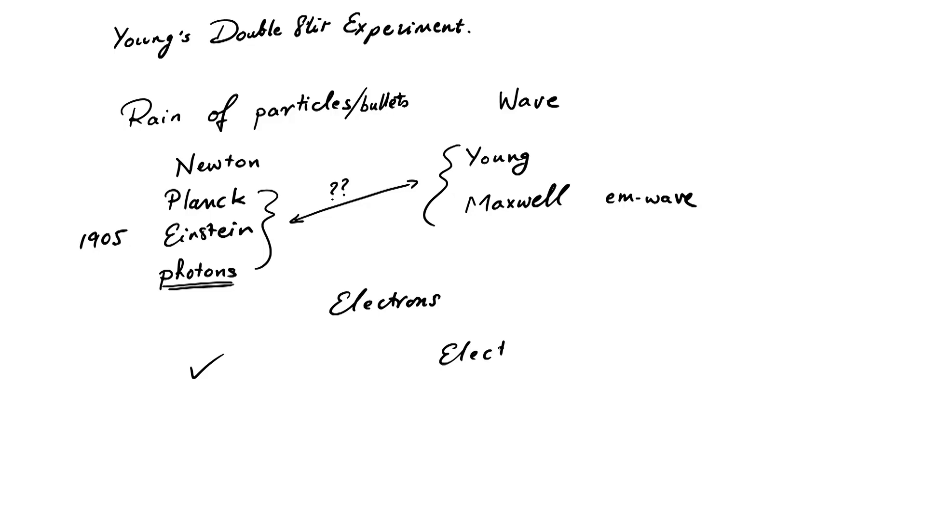